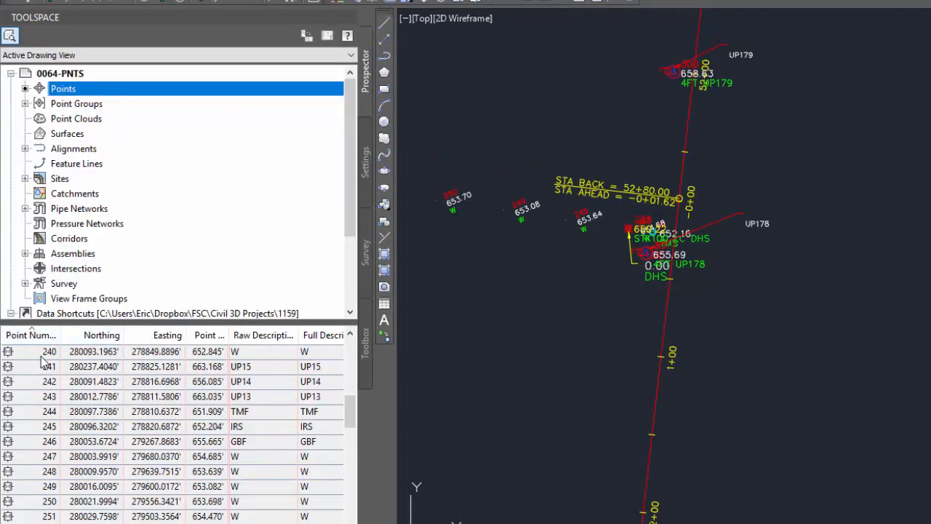
# Zoom the drawing to point 240 from its Prospector context menu
pyautogui.rightClick(50, 350)
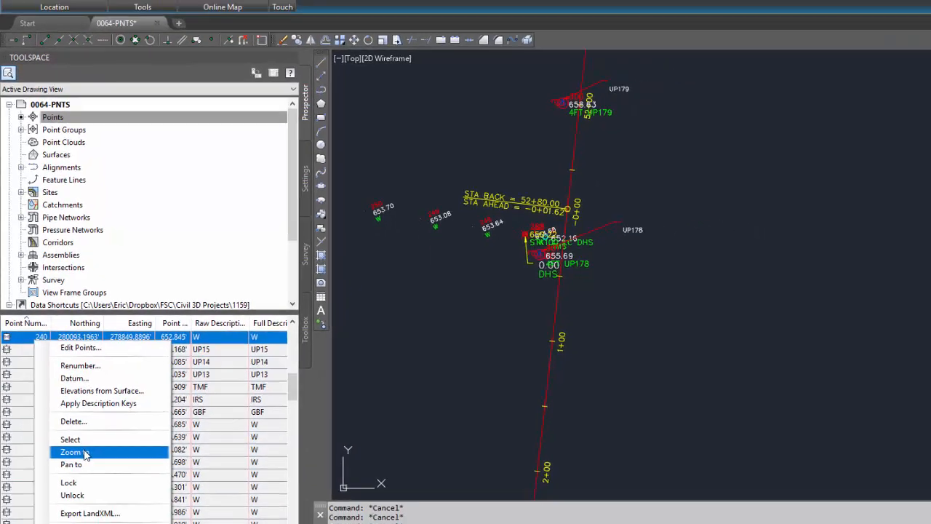
pyautogui.click(69, 452)
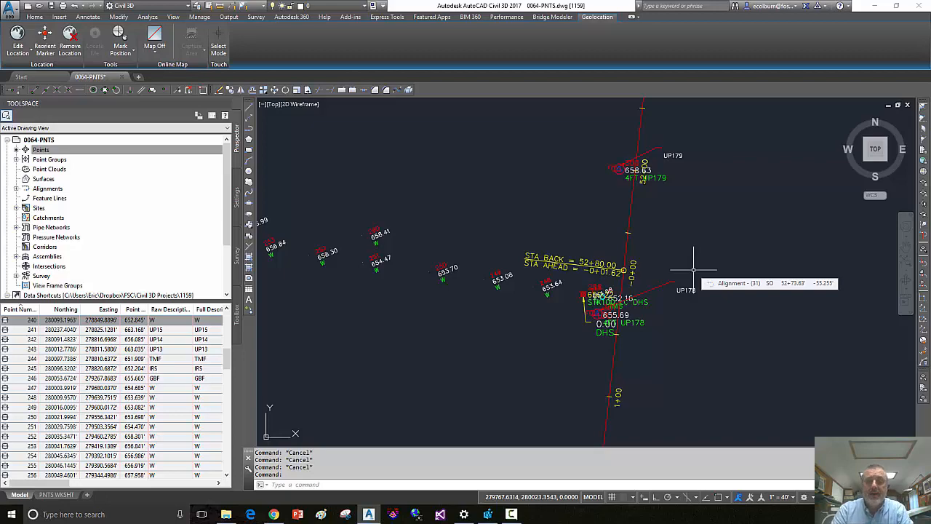
pyautogui.moveTo(300, 272)
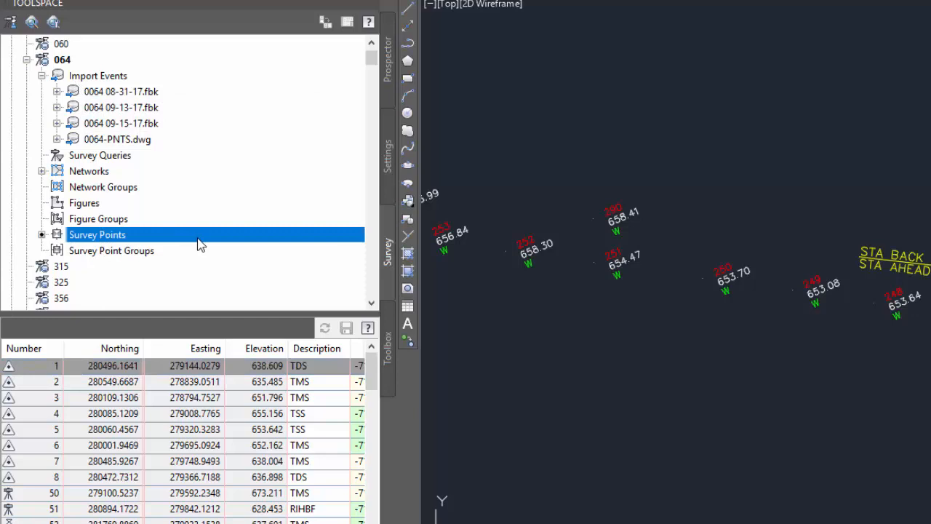
pyautogui.moveTo(201, 245)
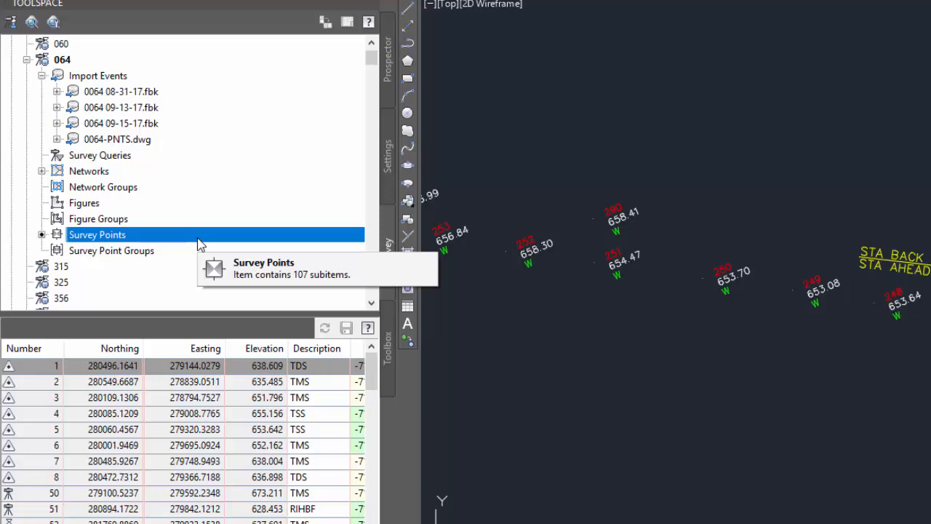
# Zoom the drawing to survey point 1 from the Survey Points list
pyautogui.rightClick(55, 365)
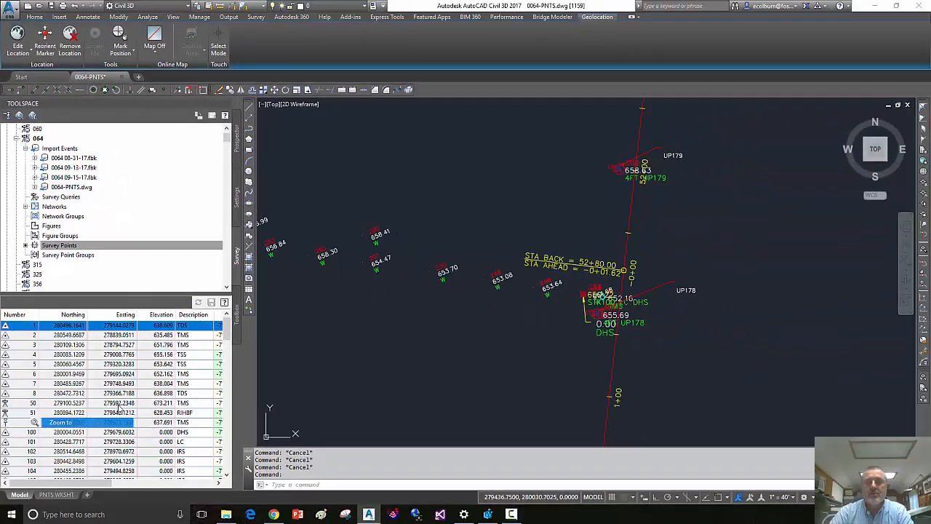
pyautogui.click(61, 422)
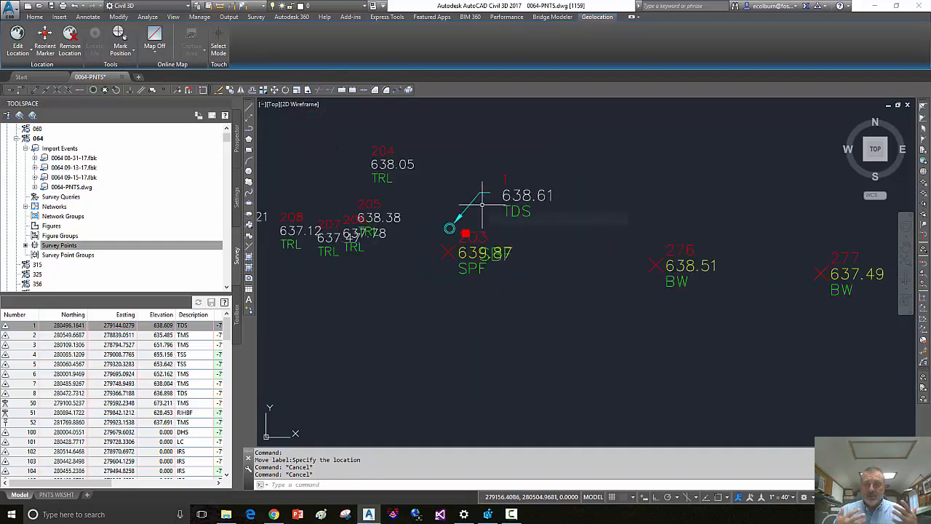
pyautogui.moveTo(483, 206)
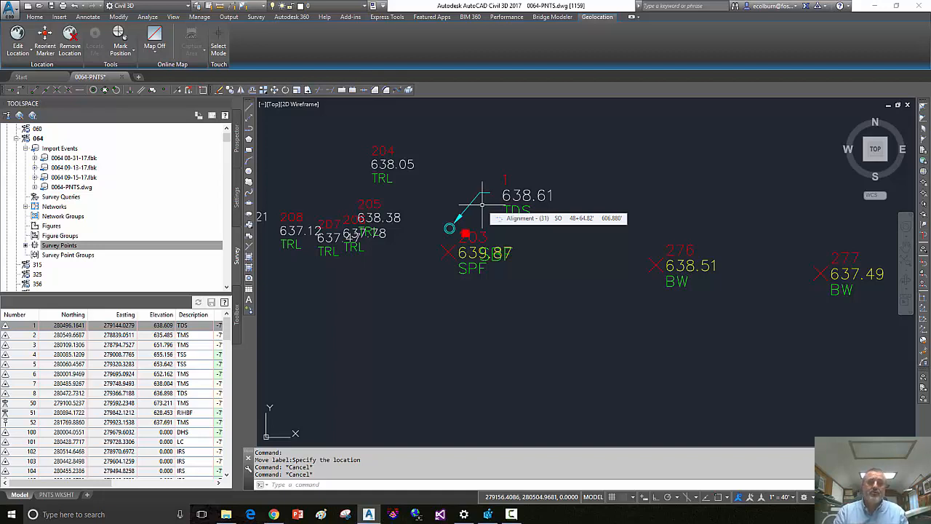
pyautogui.moveTo(536, 192)
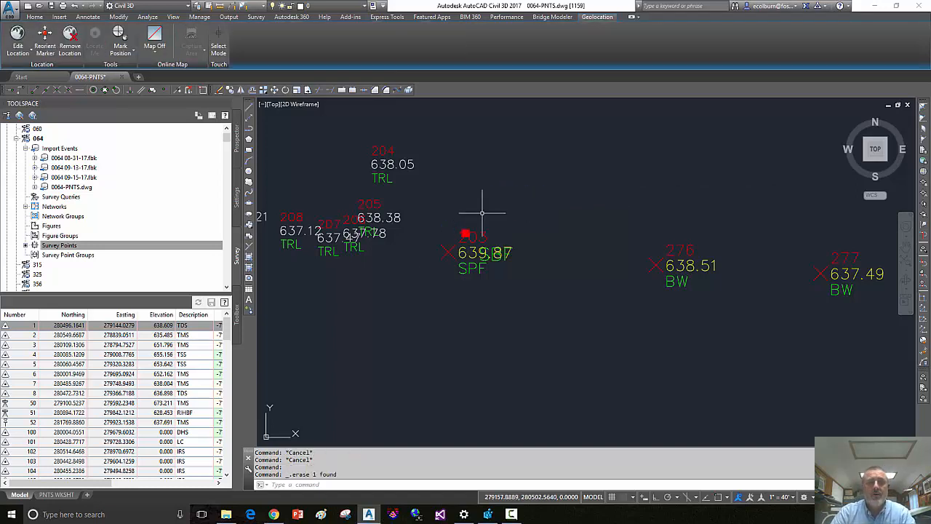
pyautogui.moveTo(416, 306)
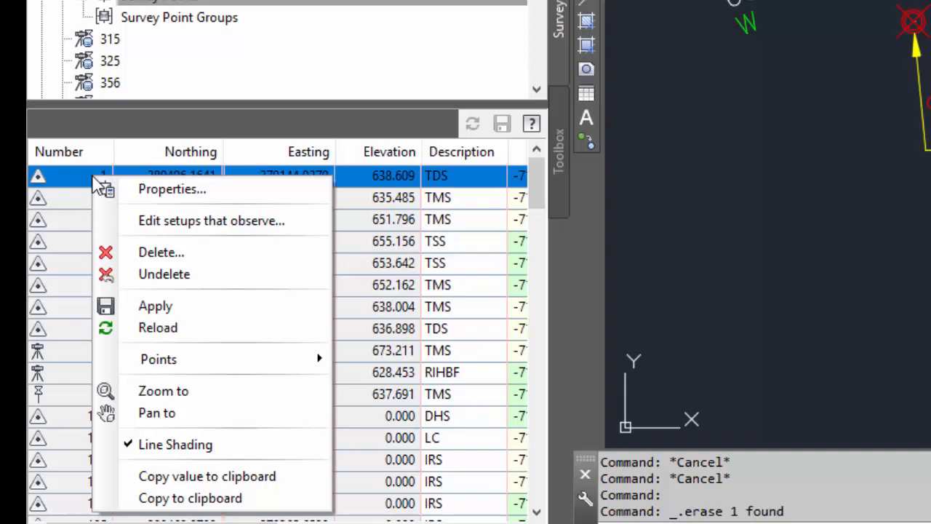
pyautogui.moveTo(163, 390)
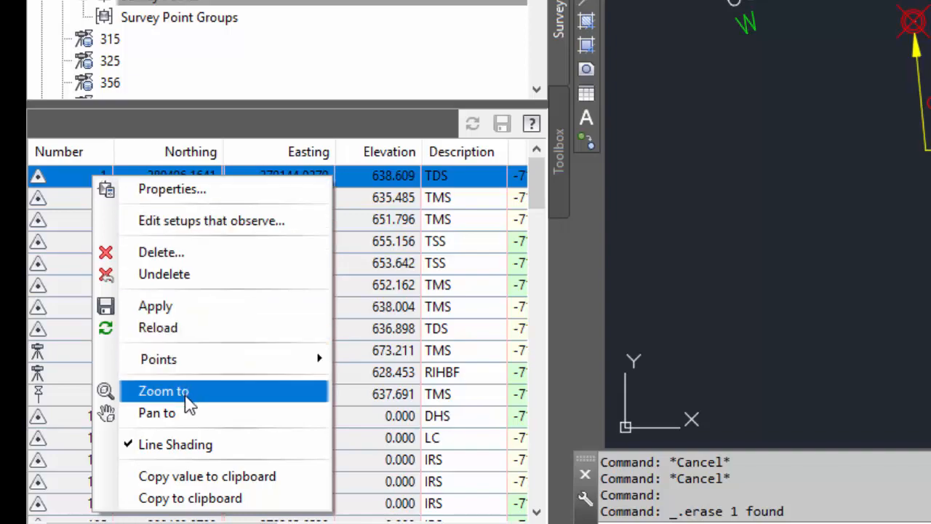
# Zoom to survey point 1's former location and reselect its row for further options
pyautogui.click(163, 390)
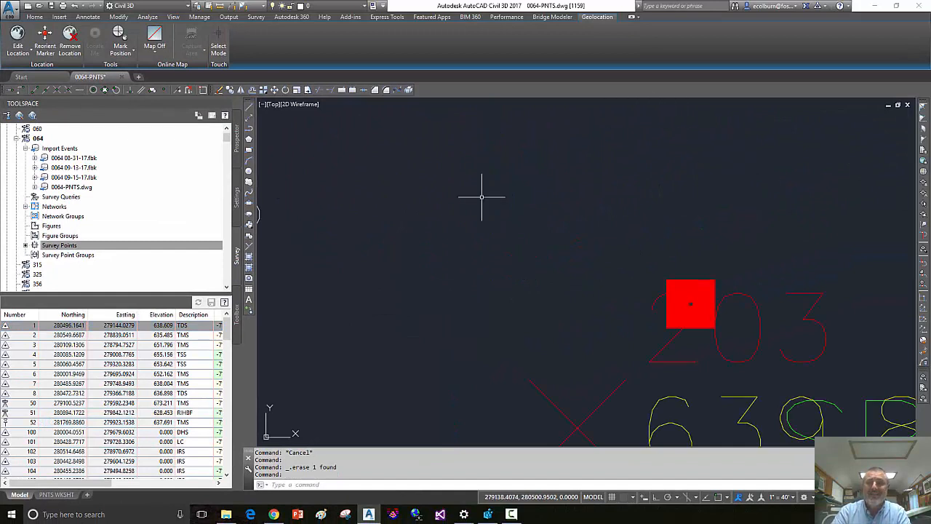
pyautogui.click(32, 326)
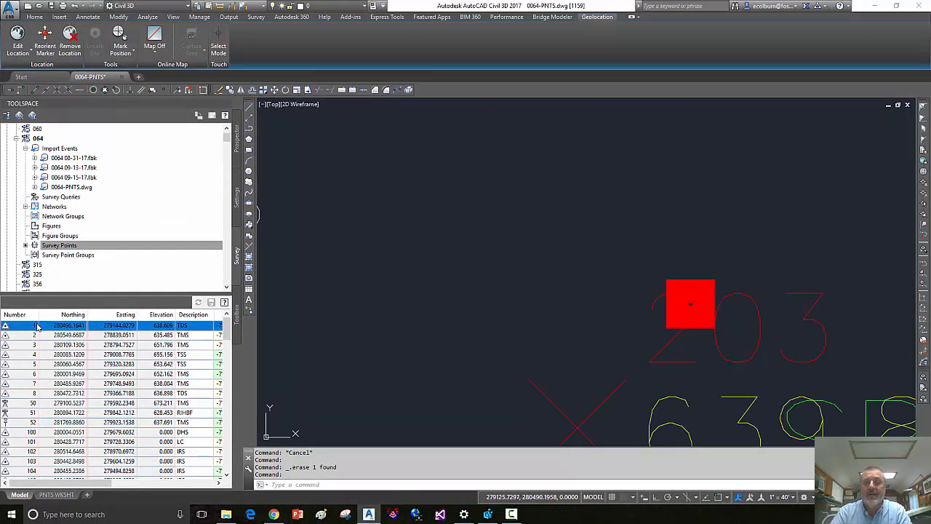
pyautogui.rightClick(38, 326)
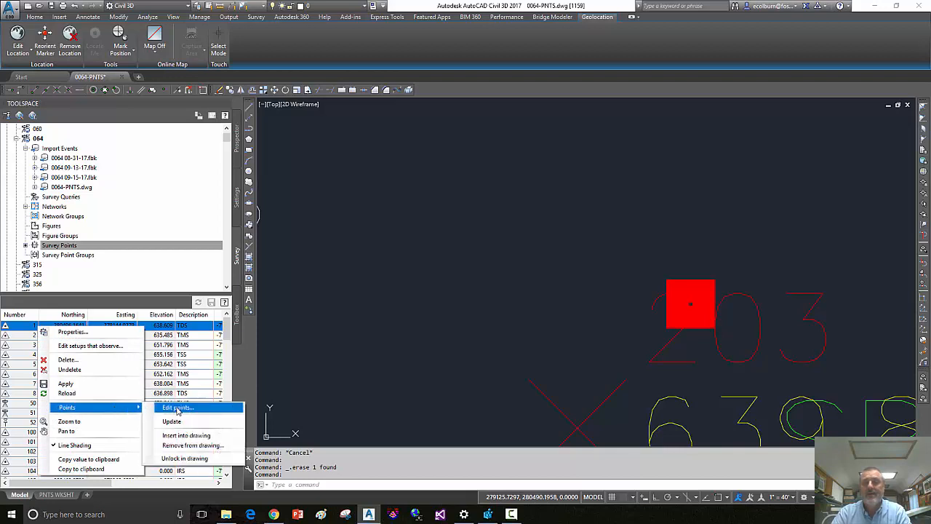
# Reinsert survey point 1 into the drawing via Points > Insert into drawing
pyautogui.click(177, 408)
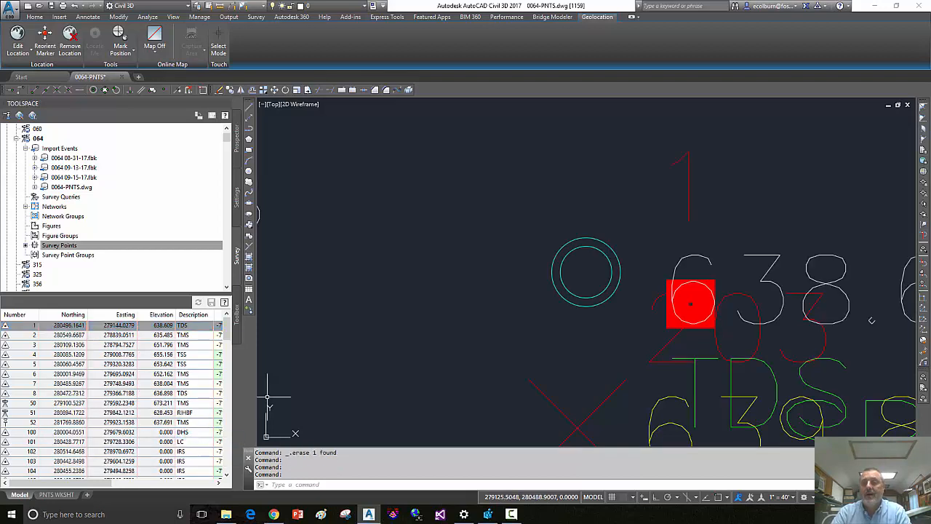
pyautogui.moveTo(711, 186)
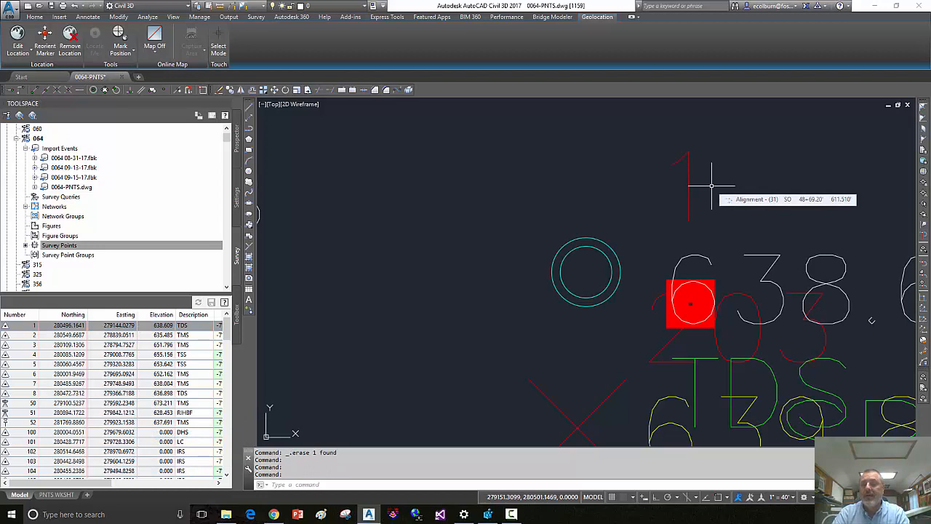